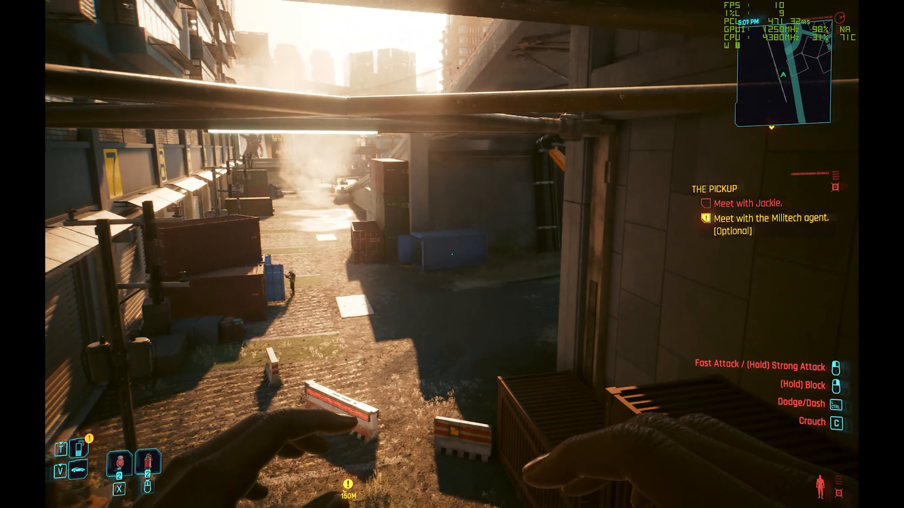
mouse_move(452, 254)
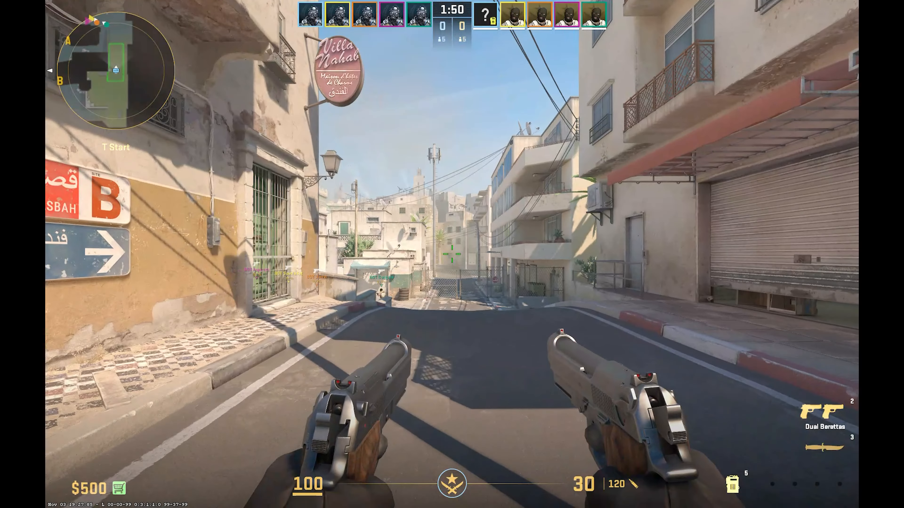
mouse_move(452, 254)
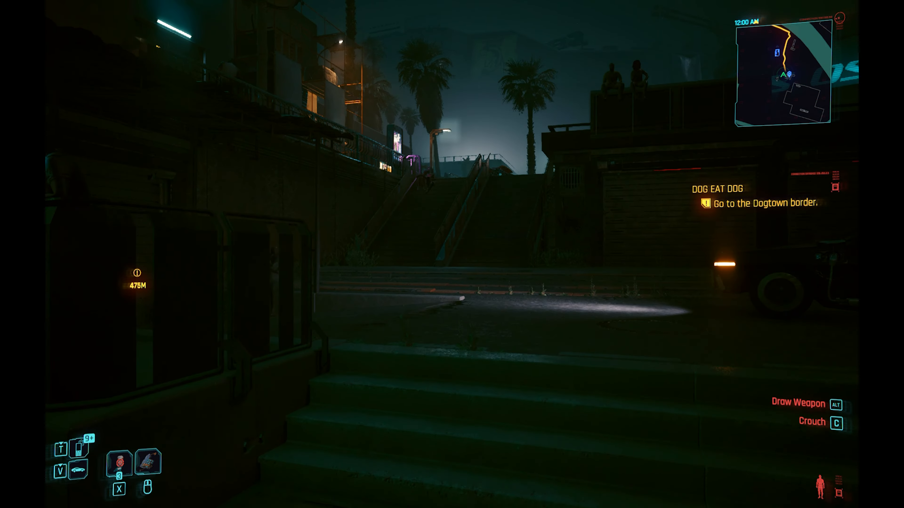
key("w")
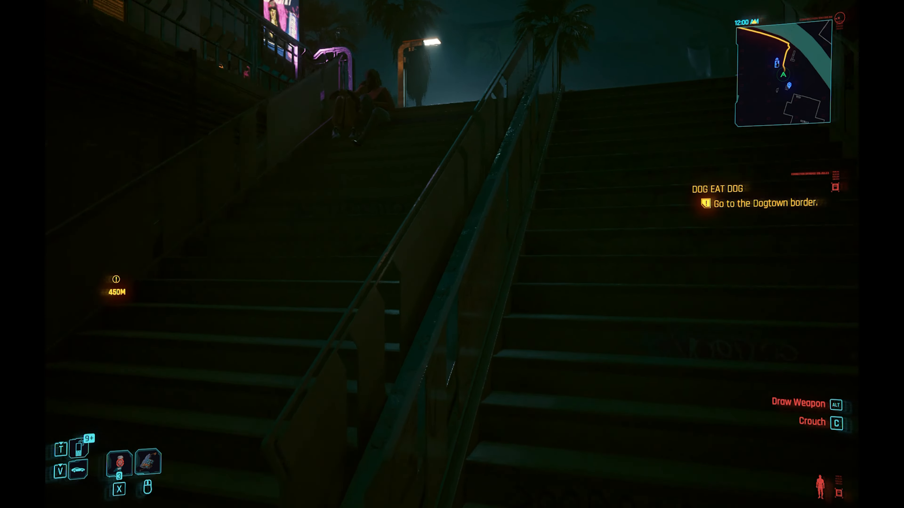